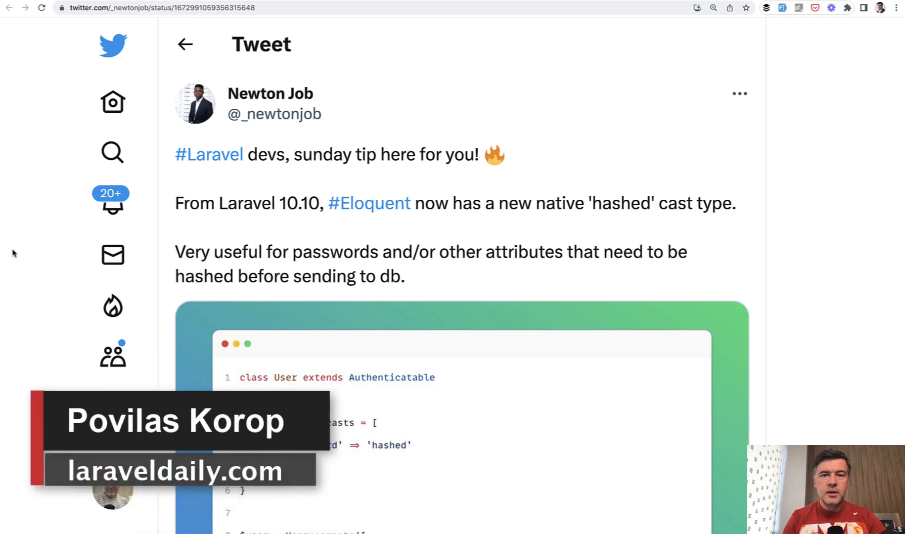
{"action": "mouse_move", "coordinate": [25, 238]}
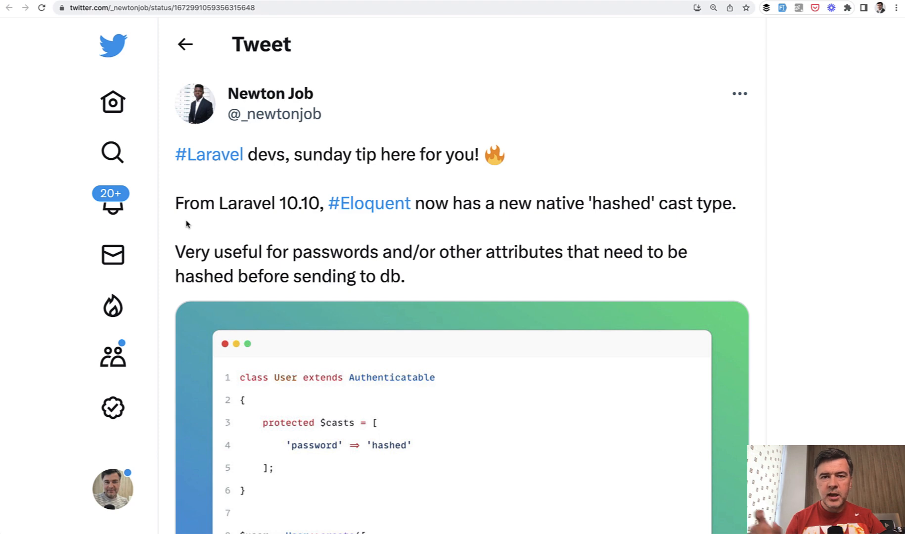
{"action": "scroll", "scroll_direction": "down", "scroll_amount": 3}
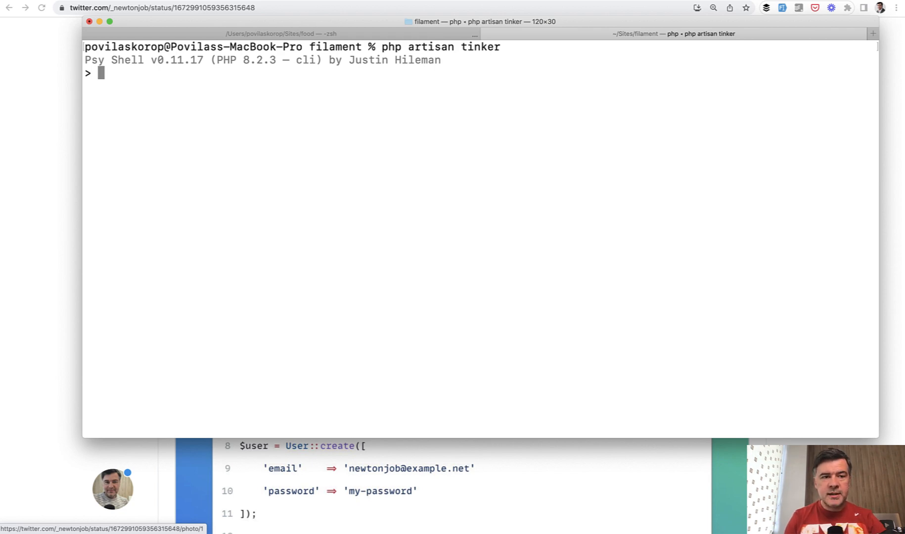
{"action": "type", "text": "User::factory()->create(['password' => '12345678']);"}
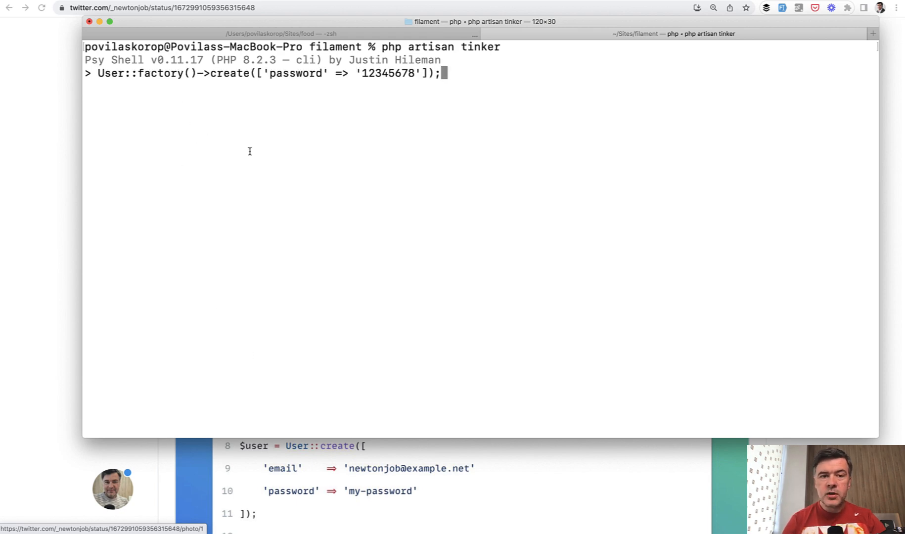
{"action": "mouse_move", "coordinate": [469, 103]}
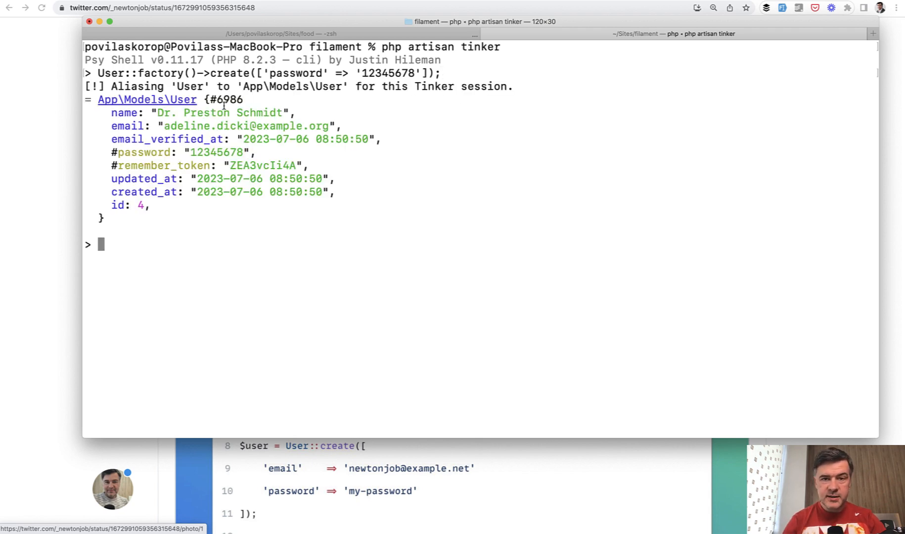
{"action": "type", "text": "User::factory()->create(['password' => '12345678']);"}
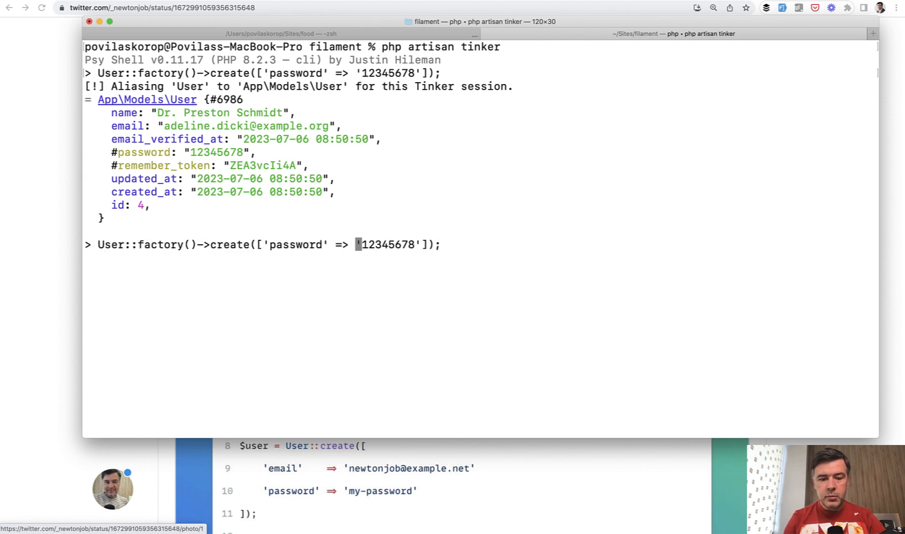
{"action": "type", "text": "bcrypt("}
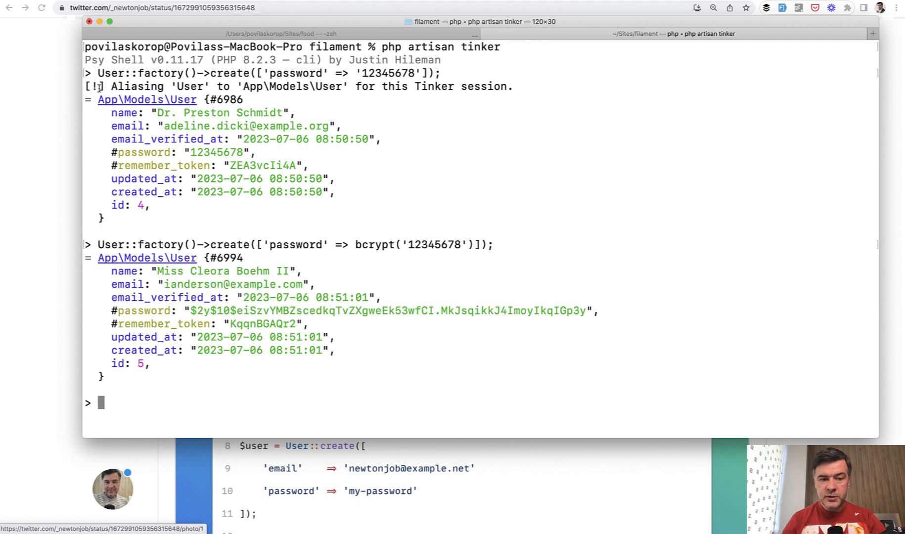
{"action": "type", "text": "User::factory()->create(['password' => bcrypt('12345678')]);"}
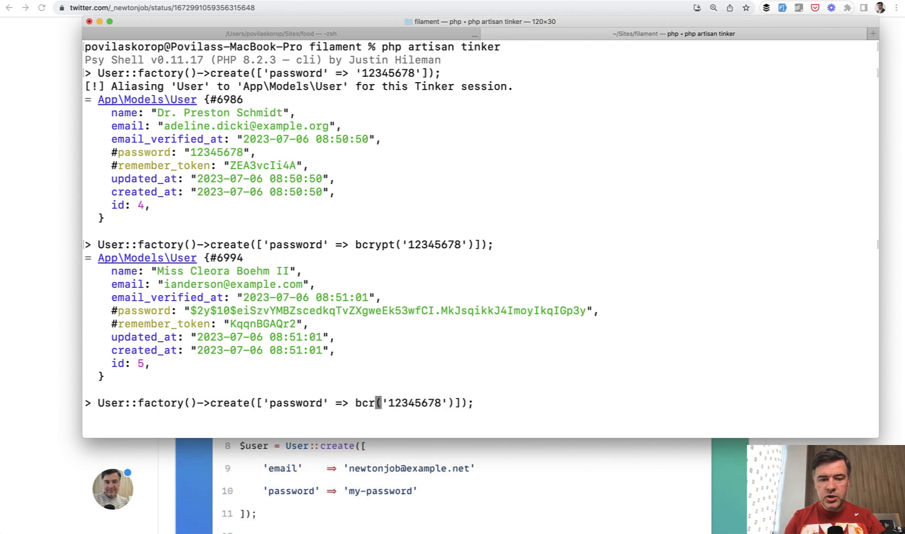
{"action": "type", "text": "Hash::make"}
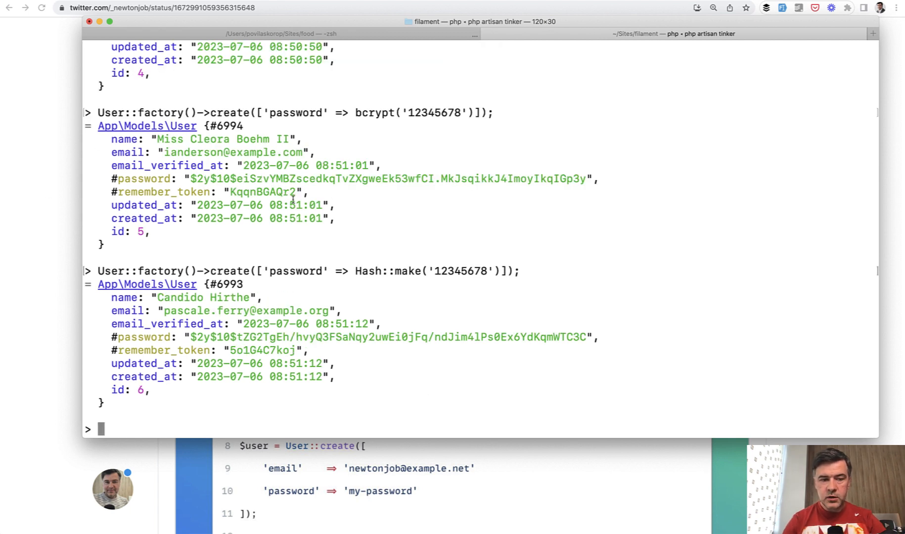
{"action": "mouse_move", "coordinate": [434, 361]}
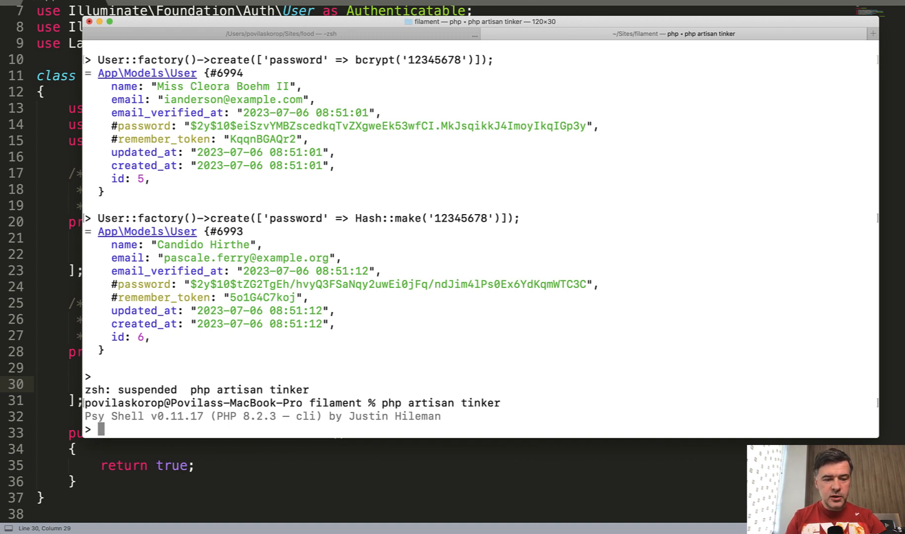
{"action": "type", "text": "User::factory()->create(['password' => Hash::make('12345678')]);"}
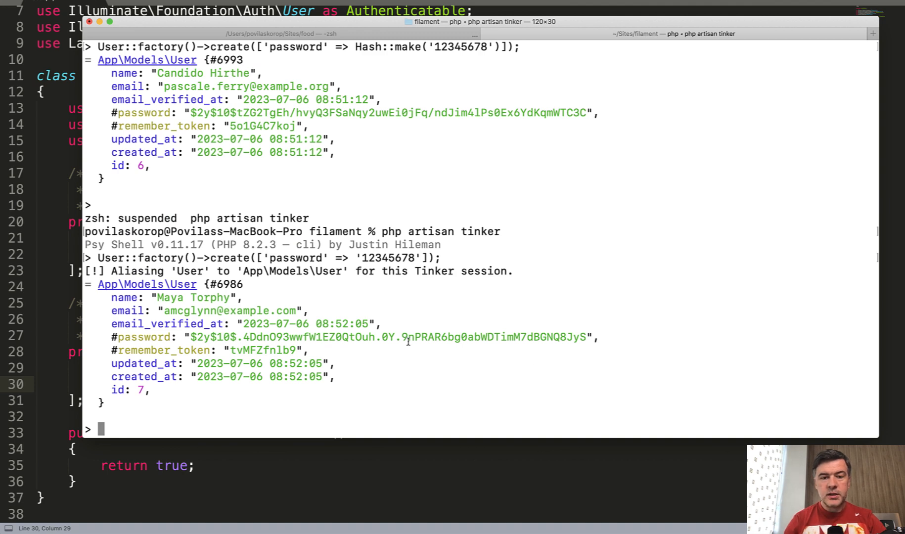
{"action": "mouse_move", "coordinate": [408, 356]}
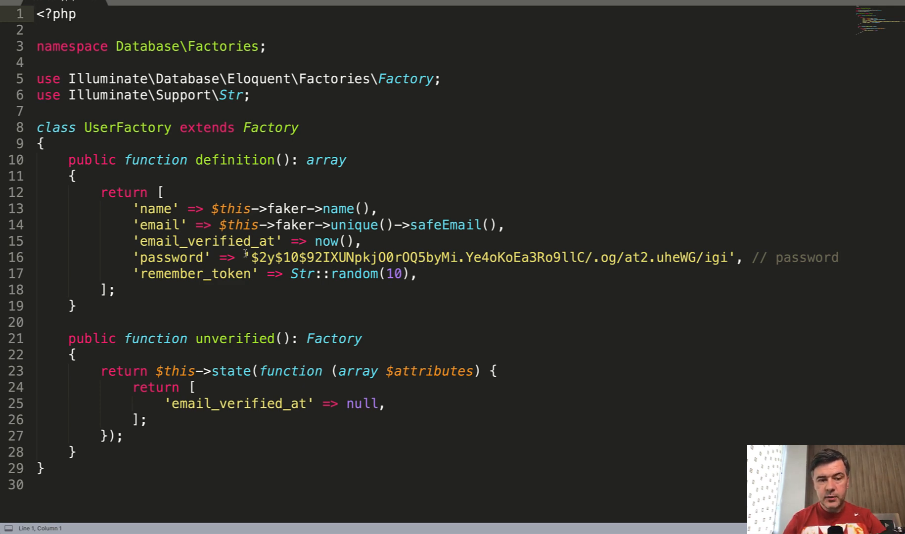
Select the hard-coded bcrypt password hash on line 16 of UserFactory.php, then deselect it
{"action": "left_click_drag", "start_coordinate": [247, 257], "coordinate": [838, 257]}
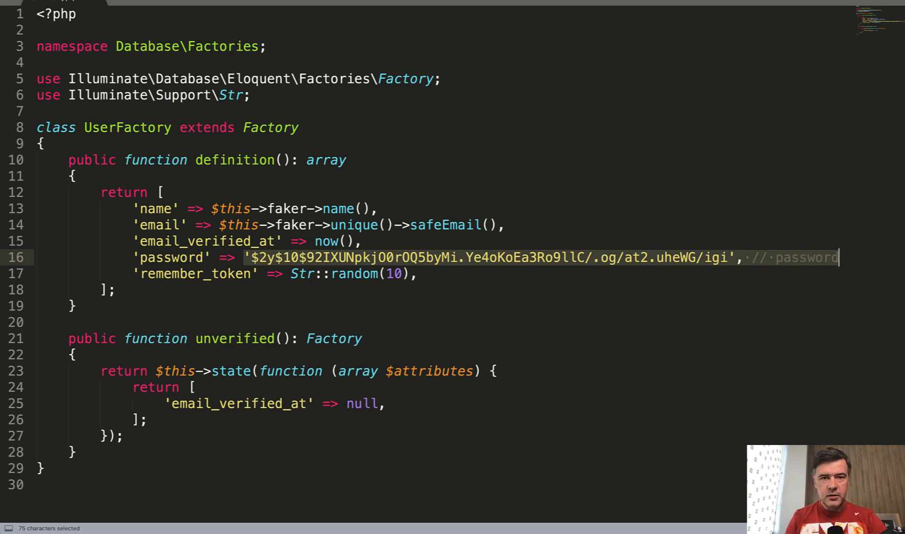
{"action": "left_click", "coordinate": [246, 257]}
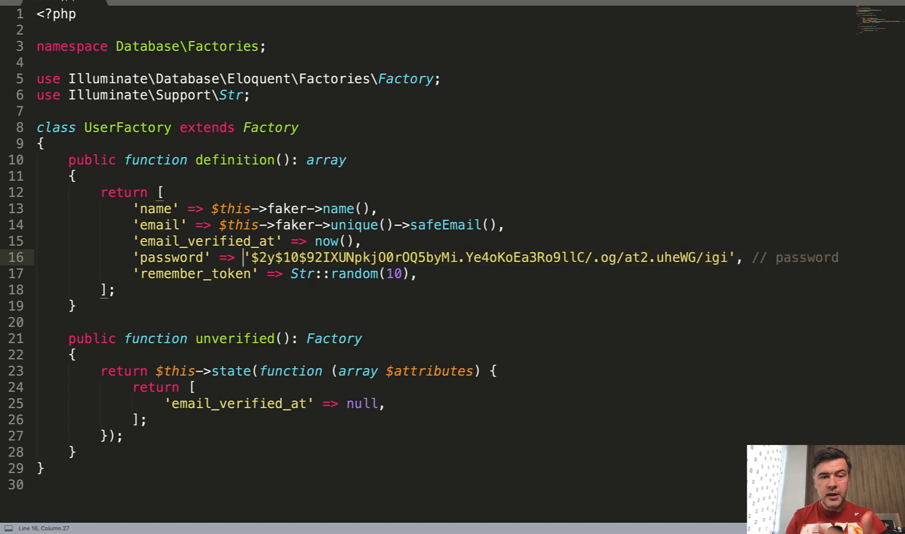